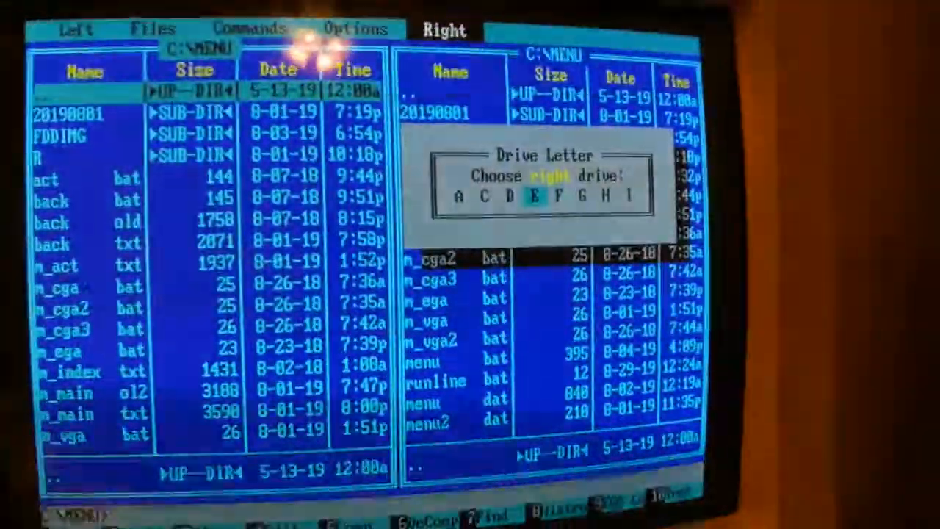
# Show drive H: in the right panel and create a new COMPAQ directory on C:
pyautogui.click(605, 196)
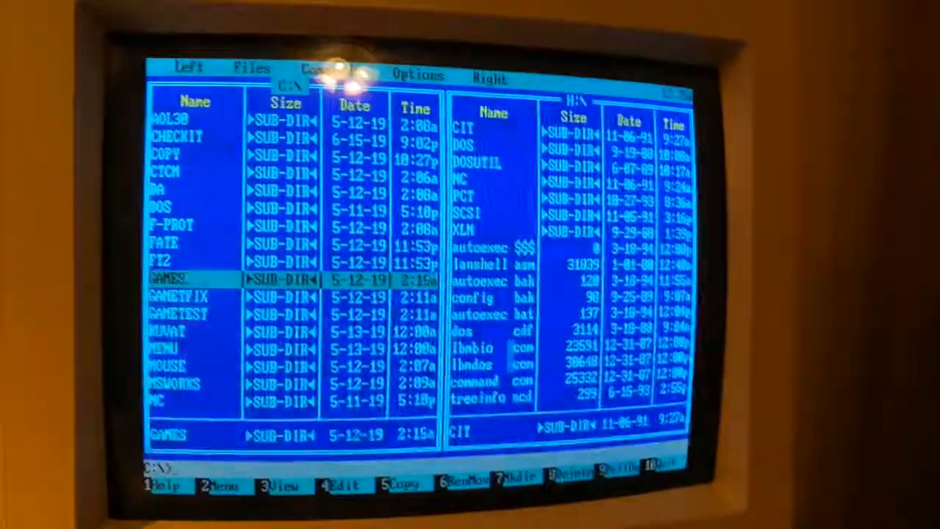
pyautogui.press('f7')
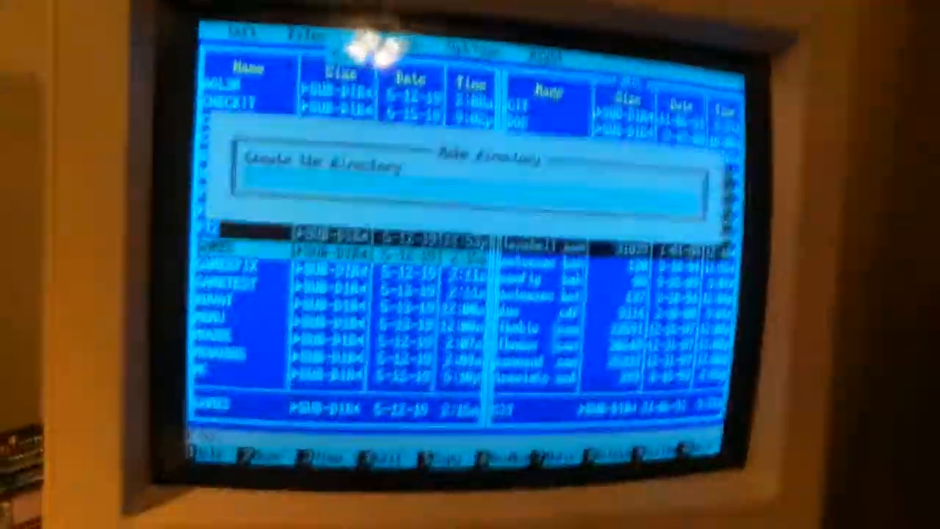
pyautogui.write('comp')
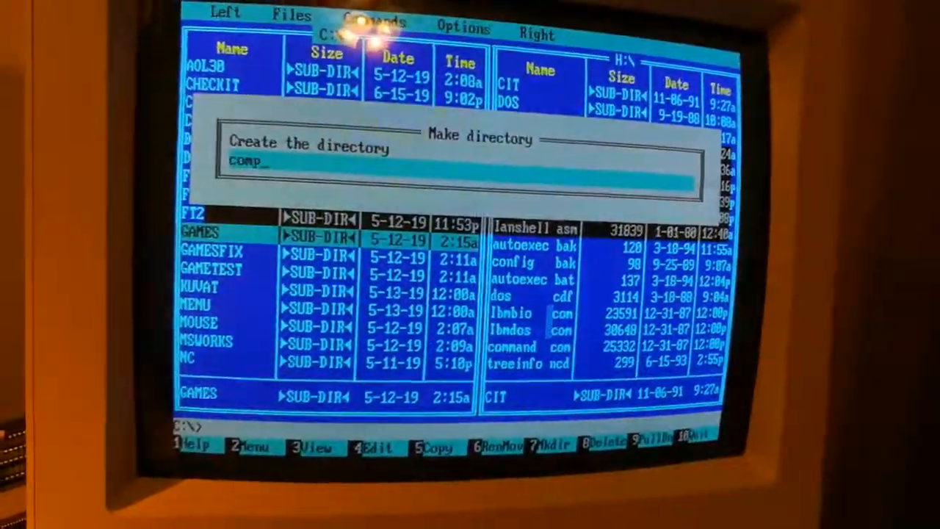
pyautogui.press('Return')
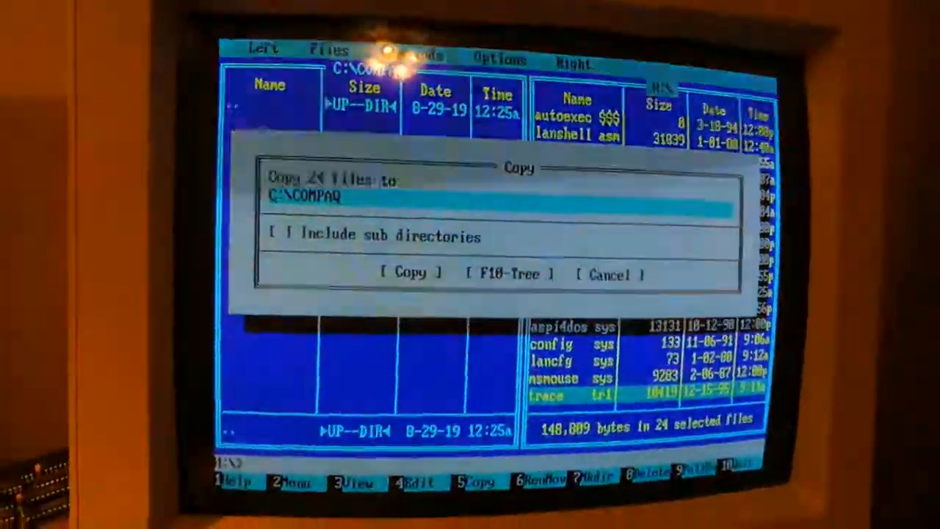
# Set the pending copy of 24 H: files to C:\COMPAQ to include subdirectories
pyautogui.click(276, 229)
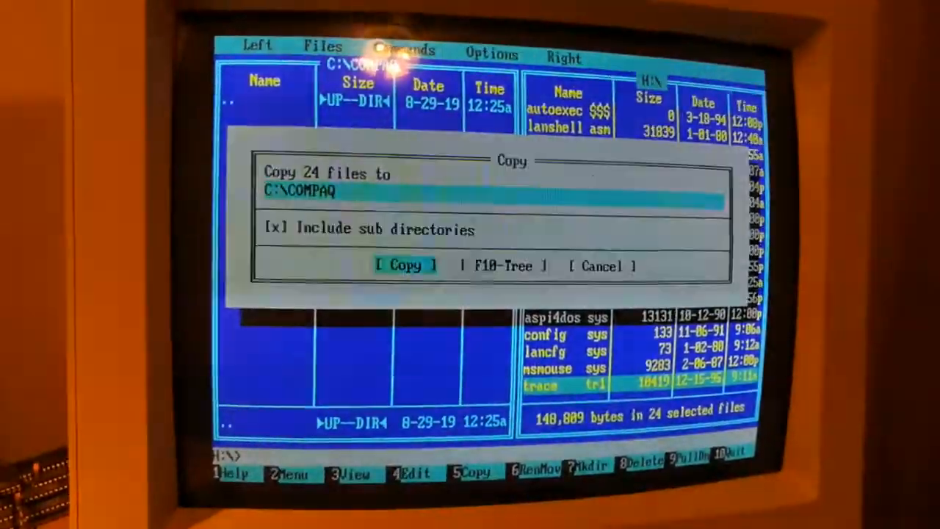